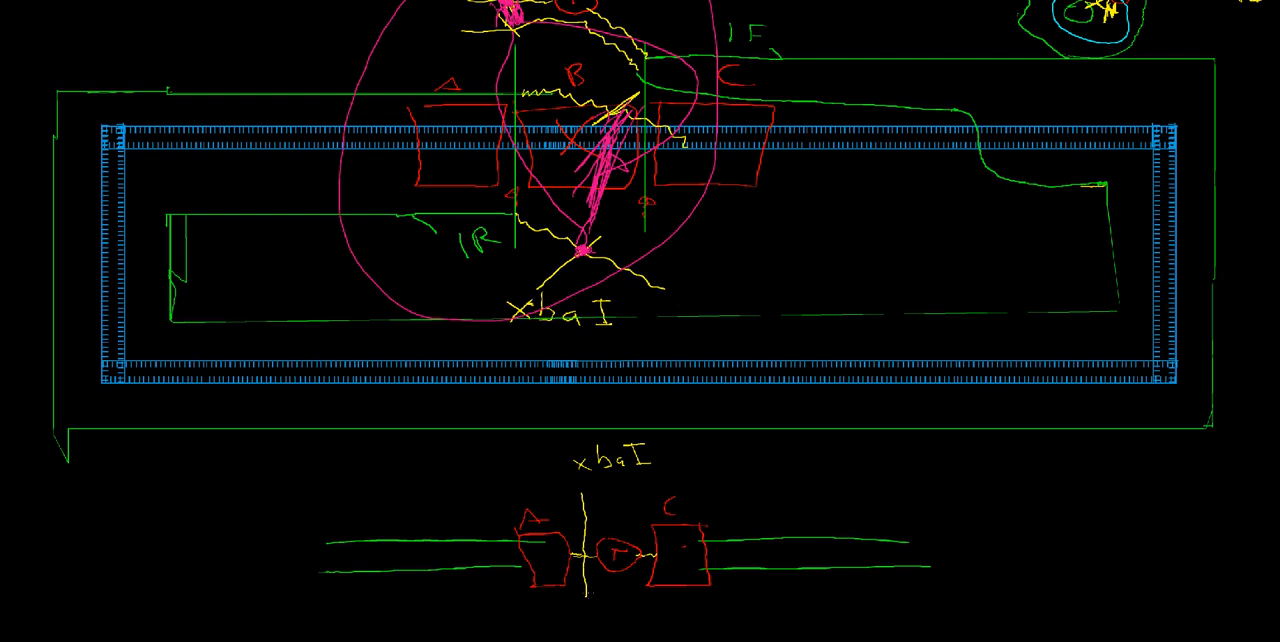
Draw a short blue horizontal line under the lower A fragment beside the XbaI cut line.
left_click_drag(540, 601, 590, 598)
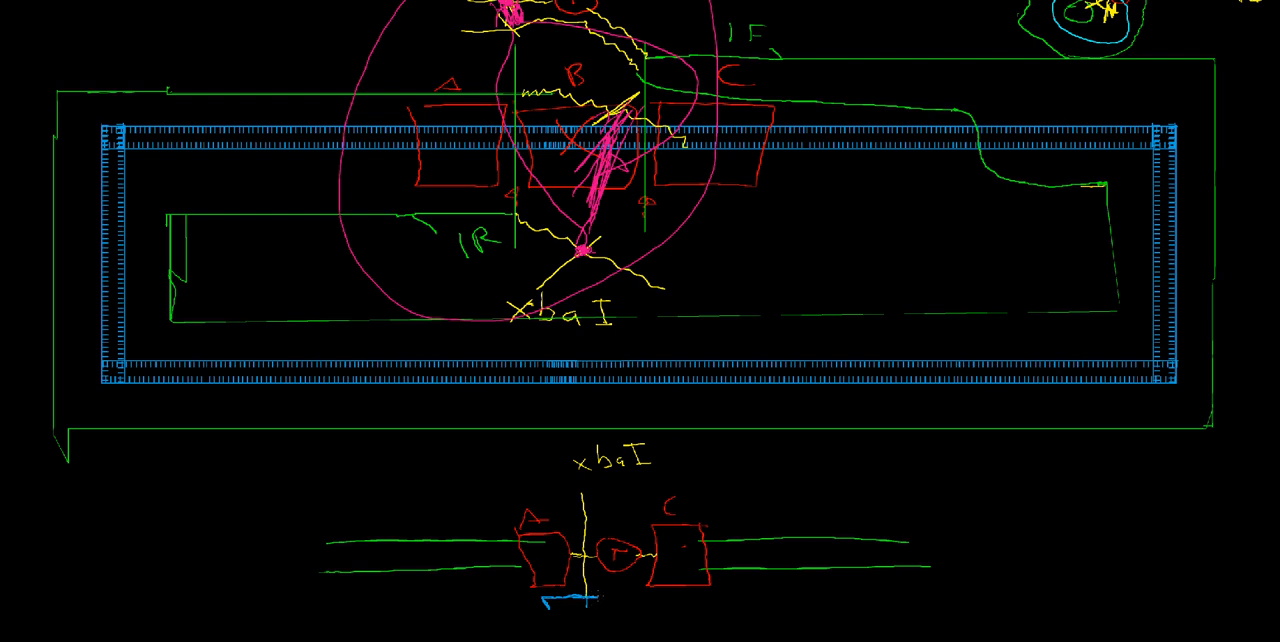